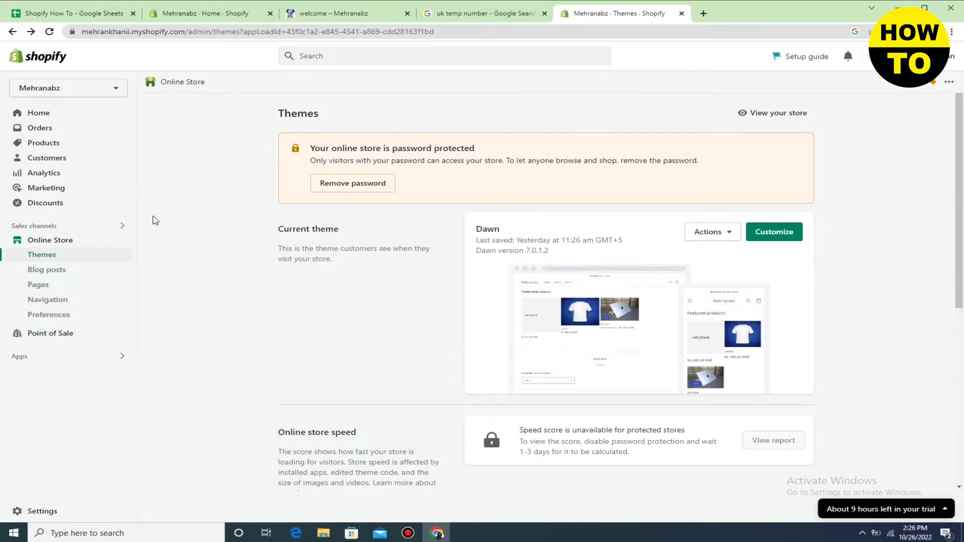
mouse_move(61, 258)
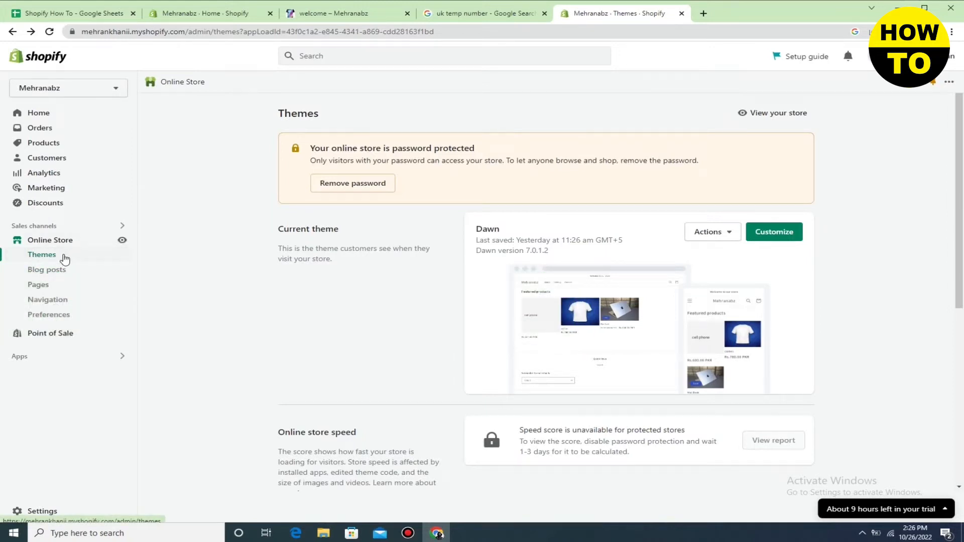
Step: Open the Dawn theme's code editor via Actions, Edit code
click(713, 232)
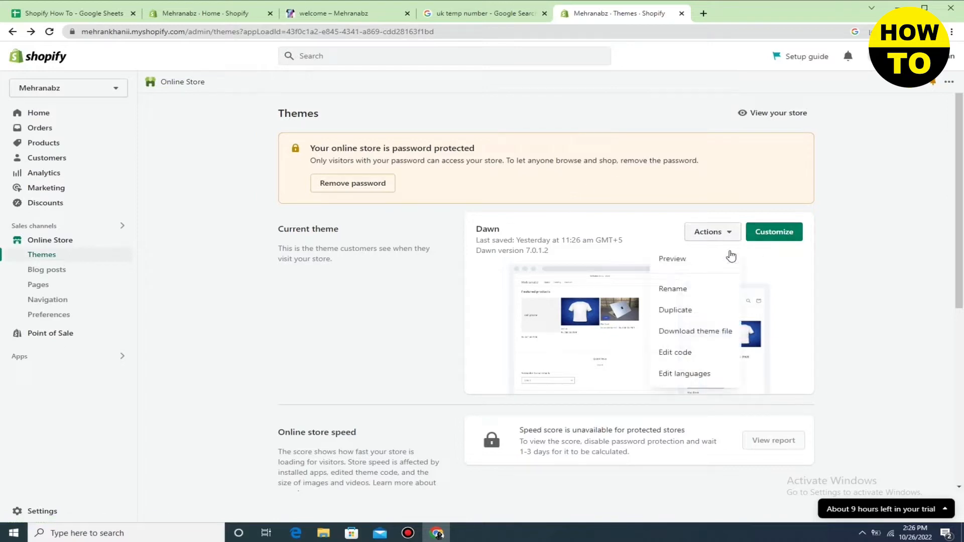
click(675, 352)
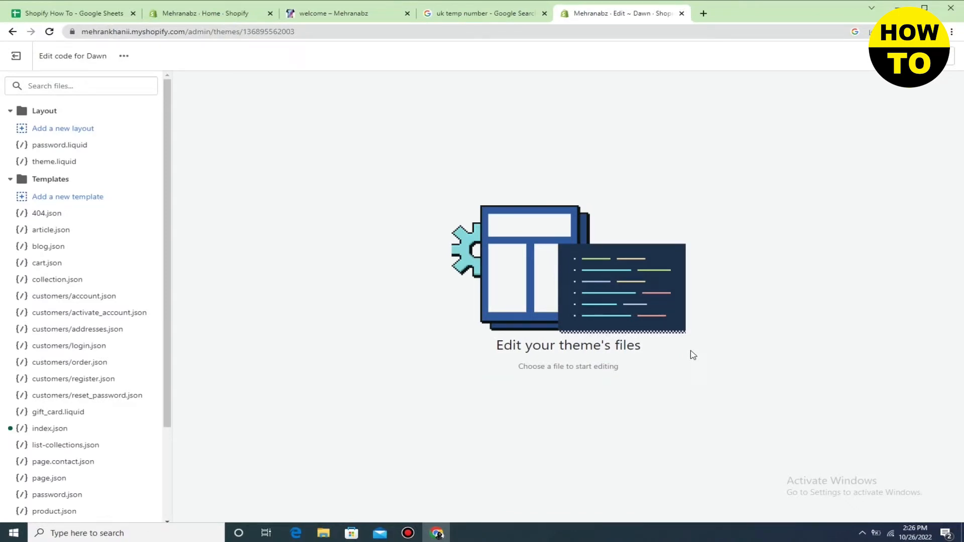
Step: Search the theme files for 'base' and open base.css from Assets
click(75, 86)
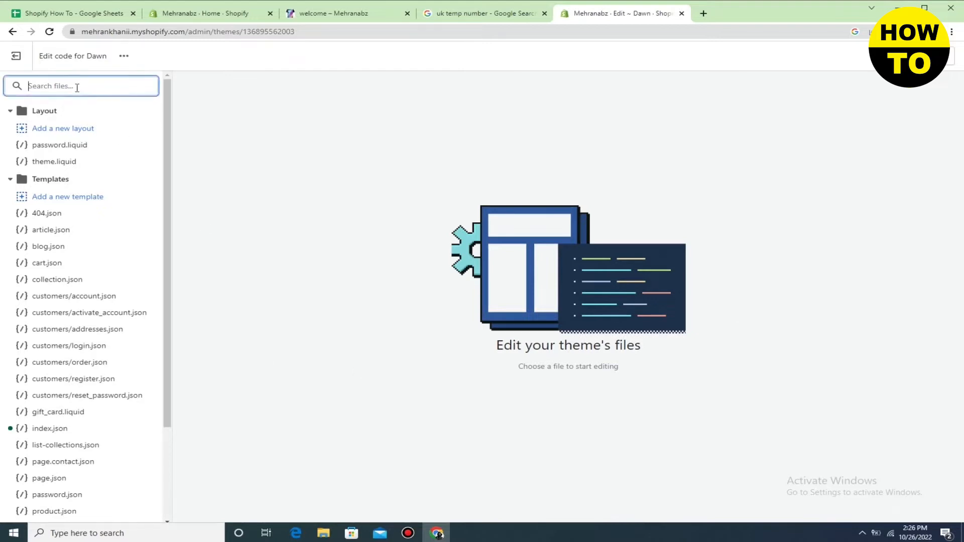
scroll(down, 3)
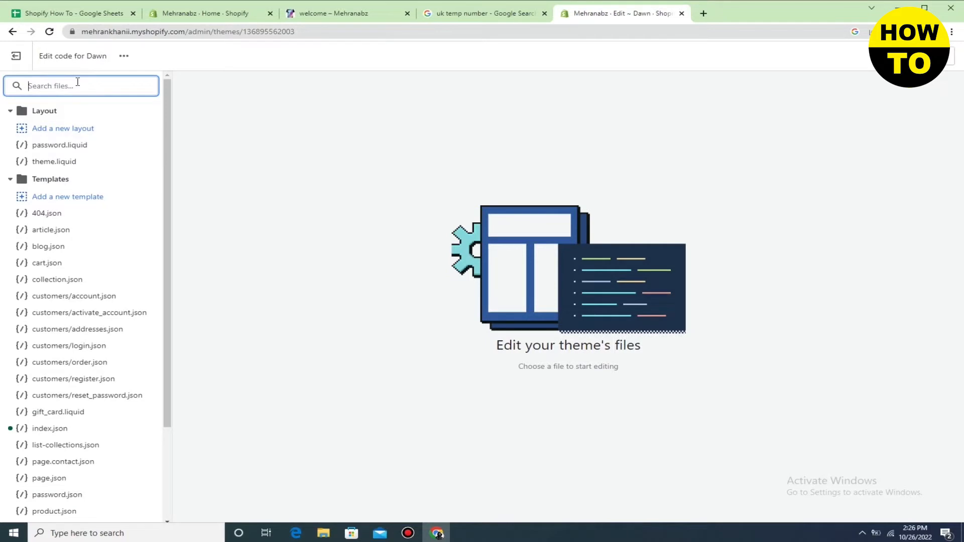
text(base)
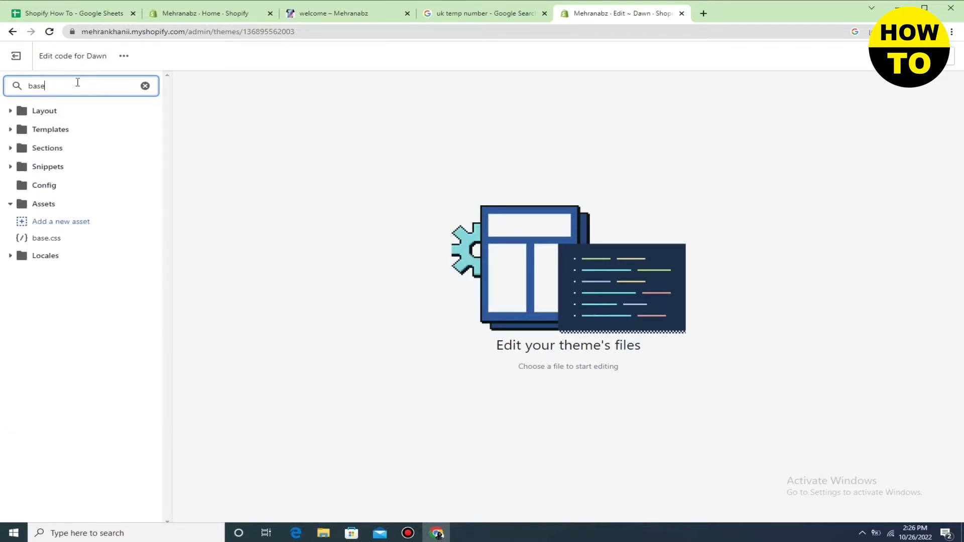
click(46, 238)
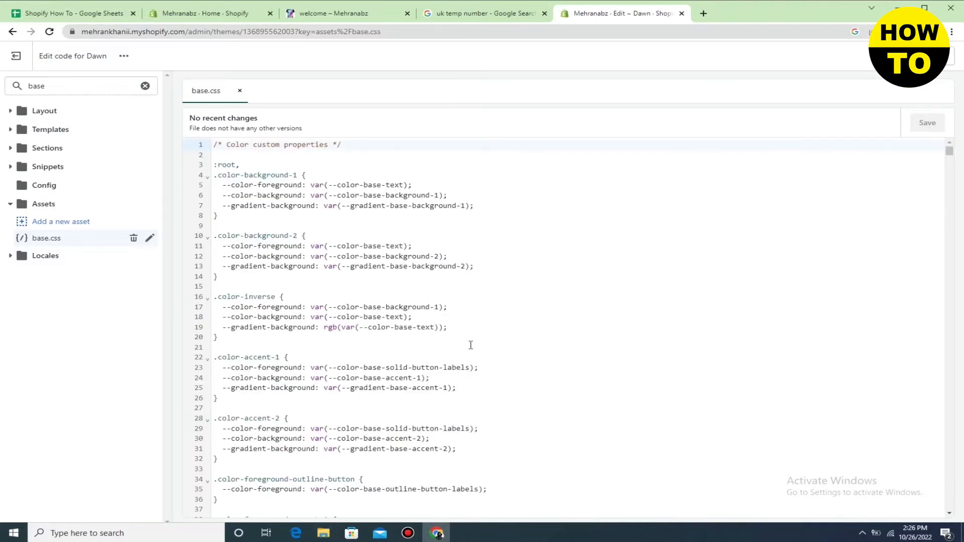
Step: Scroll to the end of base.css, past the final closing brace
scroll(down, 3)
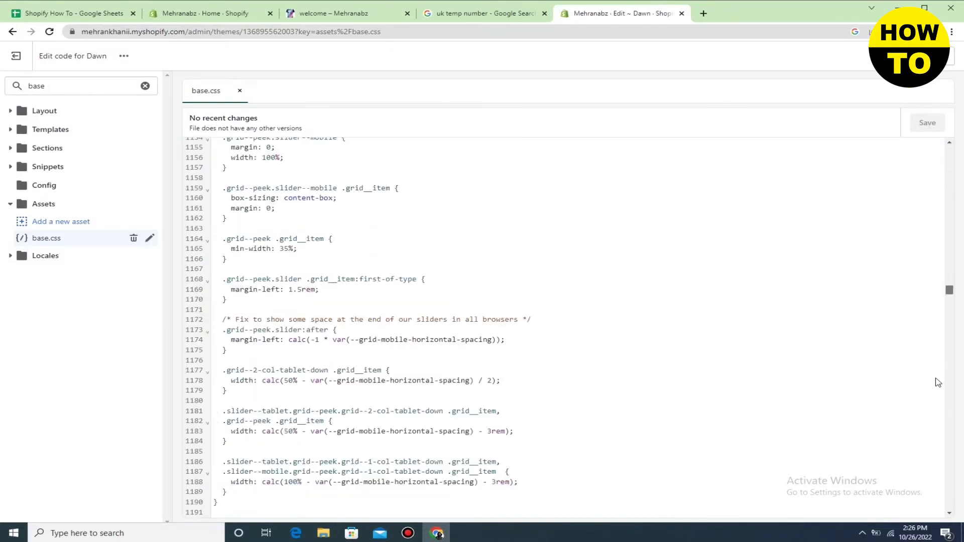
scroll(down, 3)
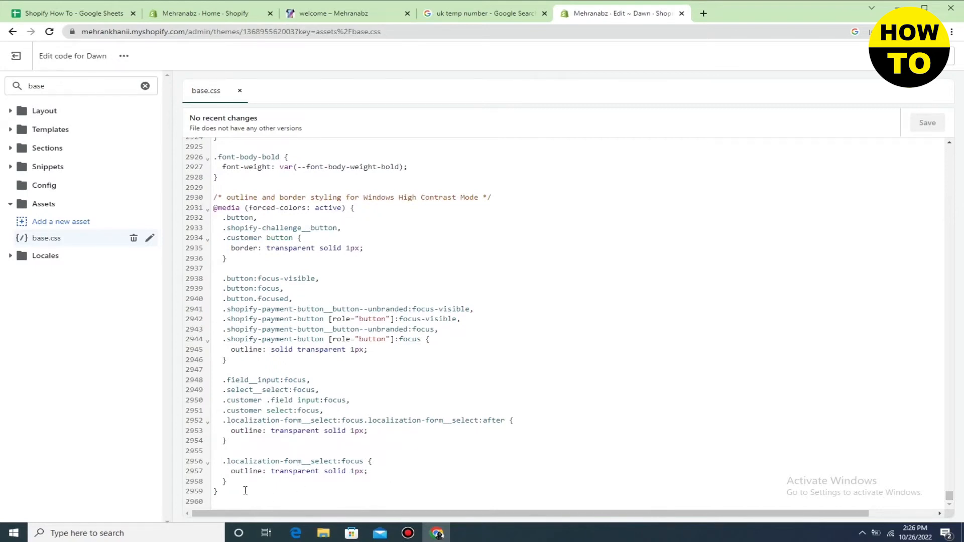
mouse_move(244, 490)
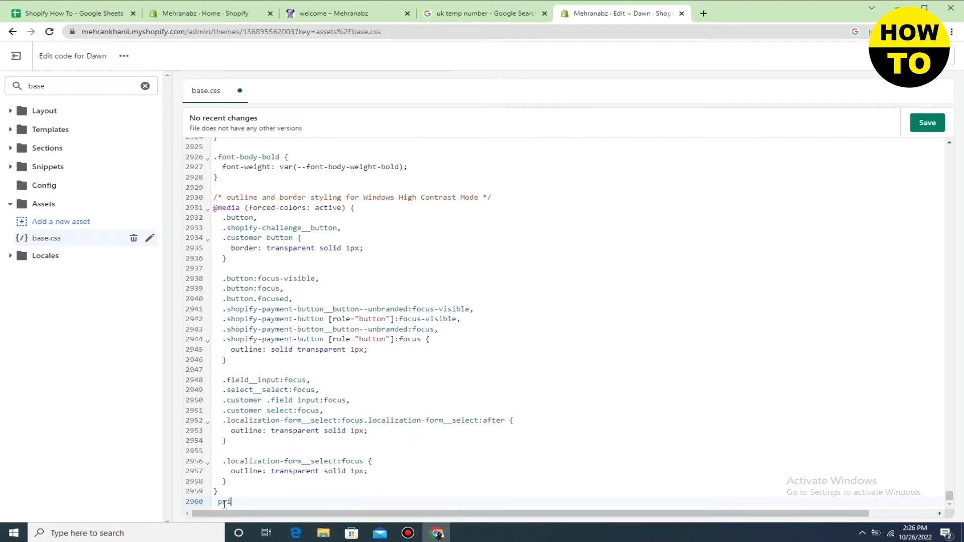
Step: Write a 'price' rule with 'display: none' inside braces at the end of base.css
text(ce)
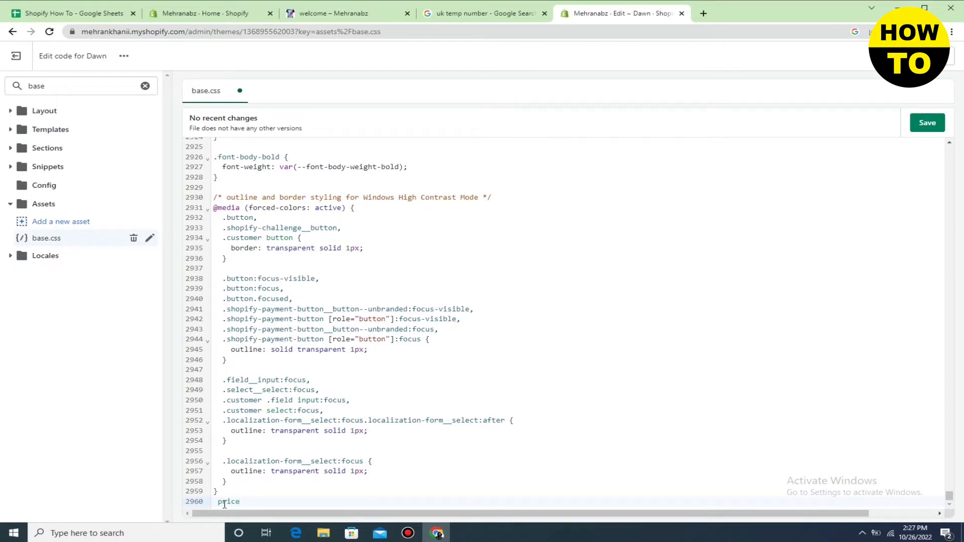
text({})
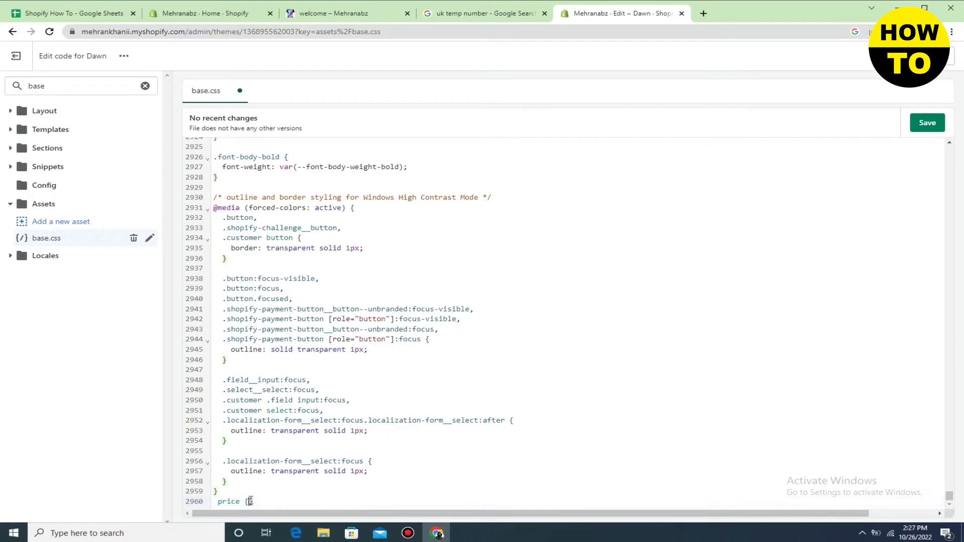
mouse_move(295, 533)
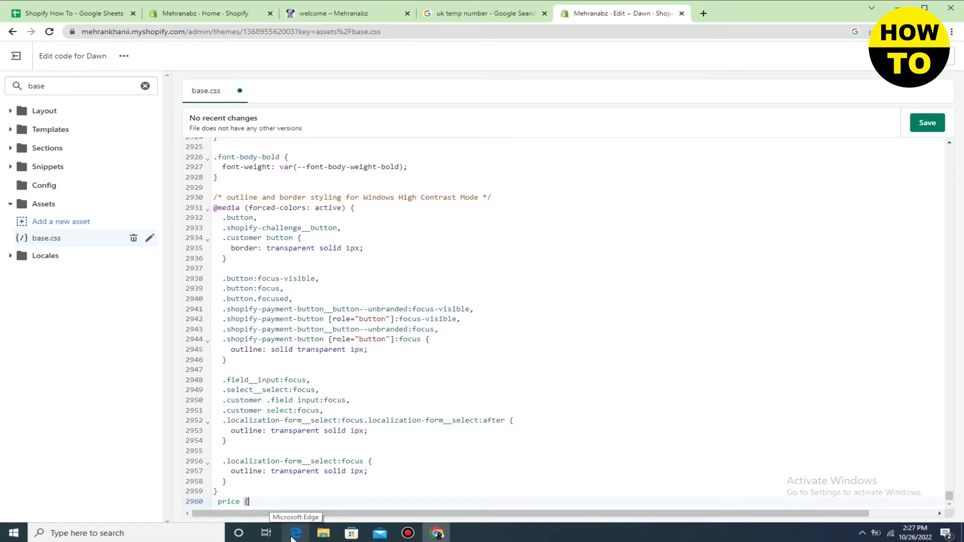
key(Enter)
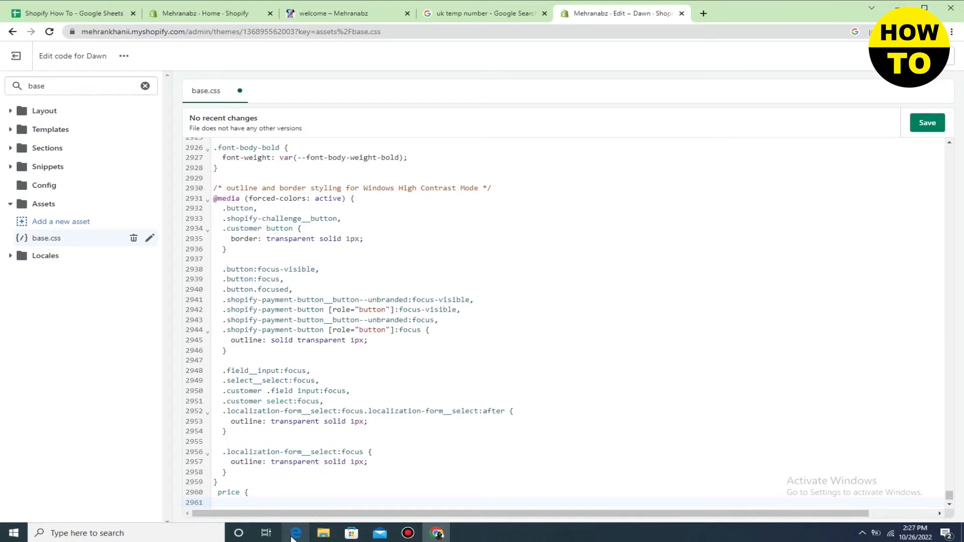
text(display)
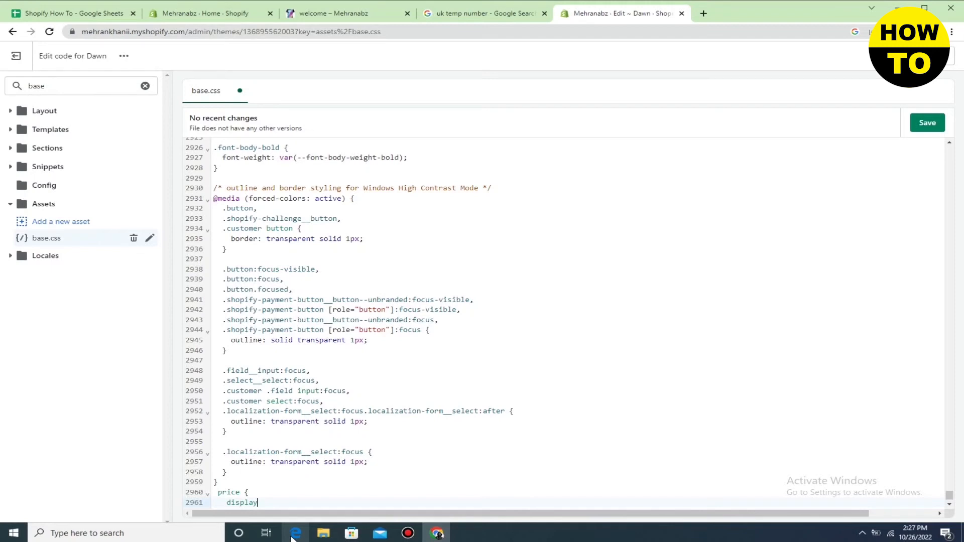
text(+)
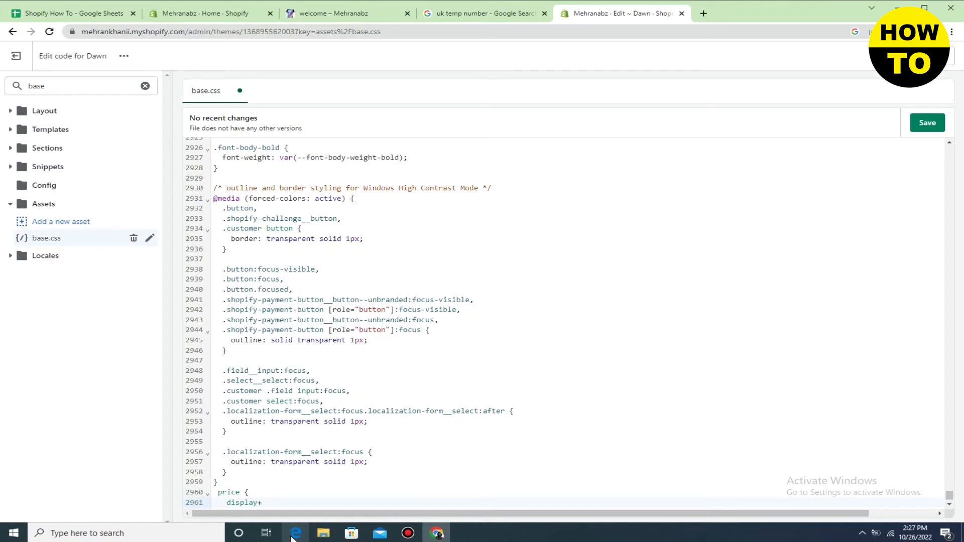
text(none)
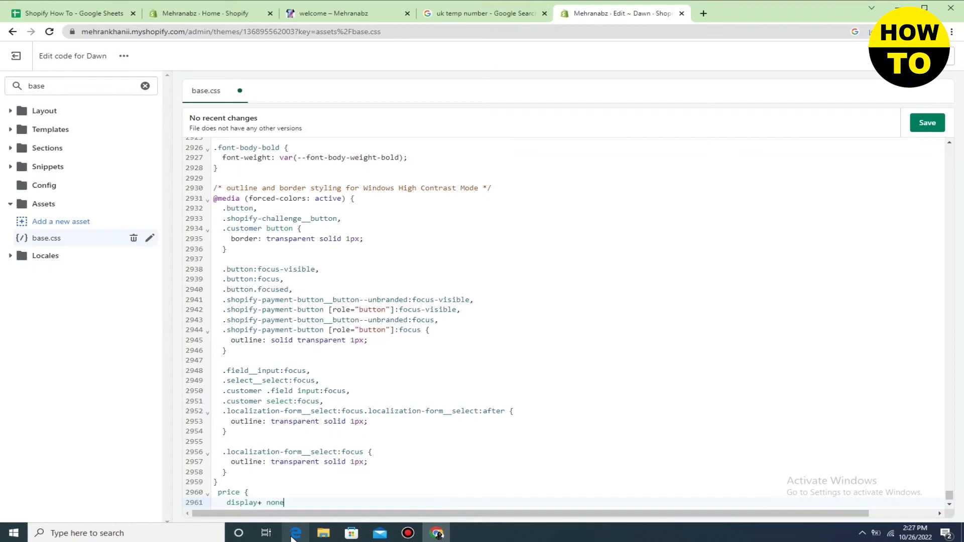
key(Enter)
text(})
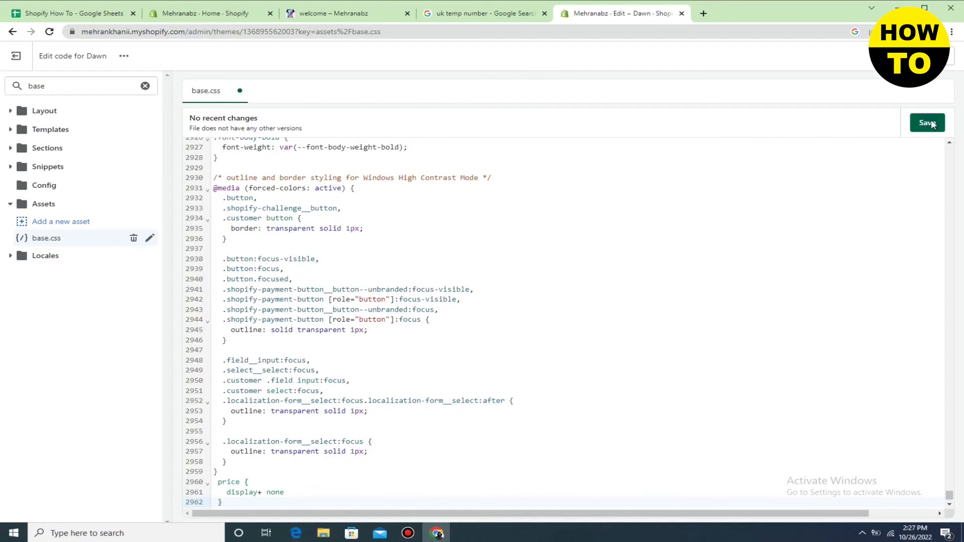
Step: Save base.css and confirm 'Asset saved' for the new price rule
click(927, 122)
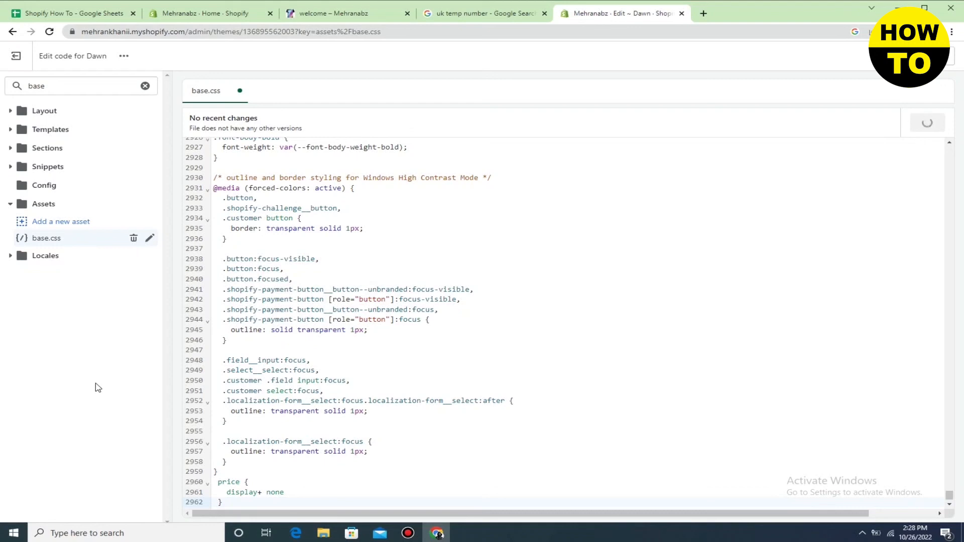
key(Ctrl+s)
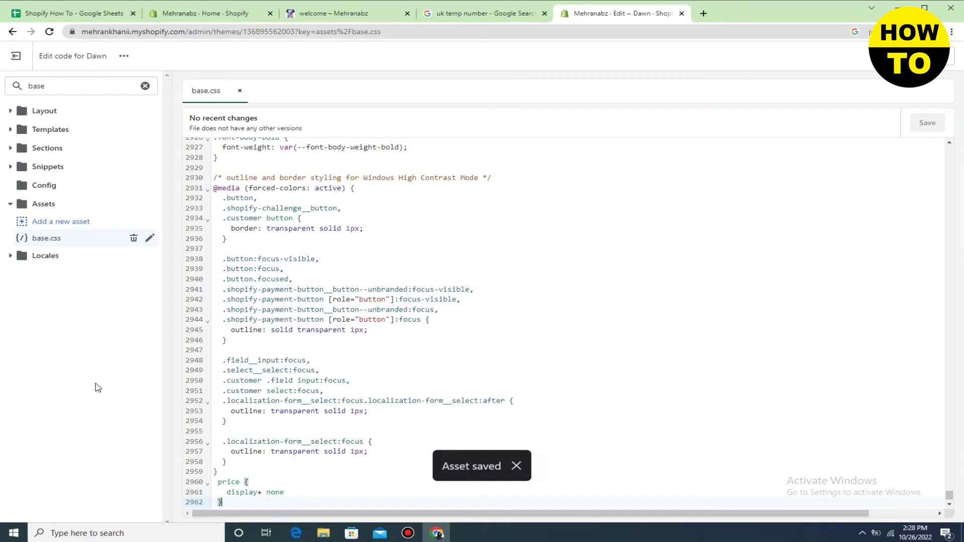